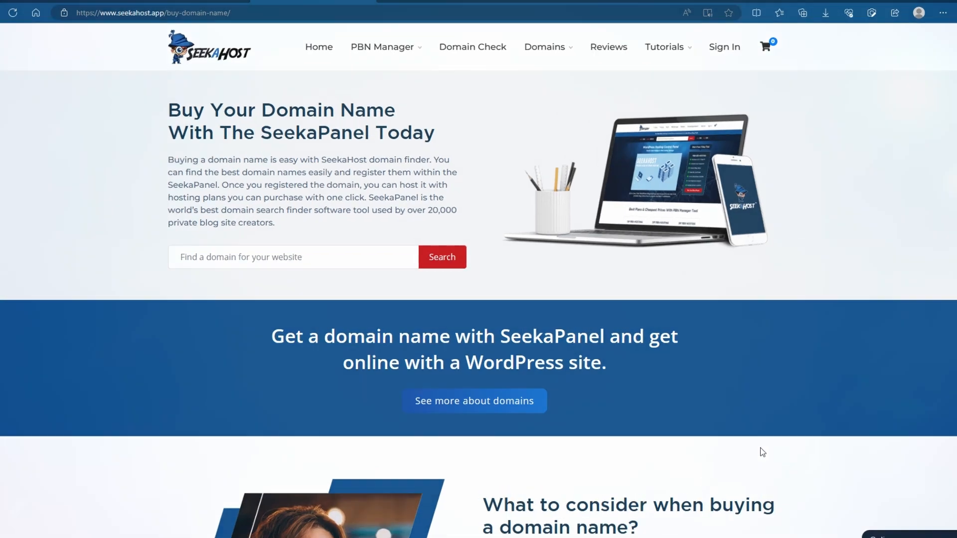
From WordPress Plugins > Add New, reach All in One SEO Sitemaps and launch Open Sitemap
click(67, 7)
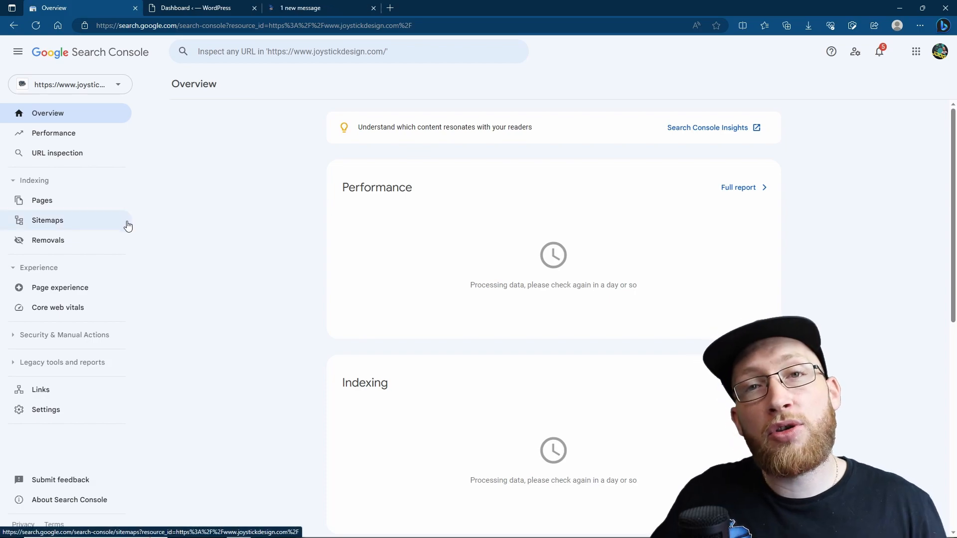
mouse_move(181, 230)
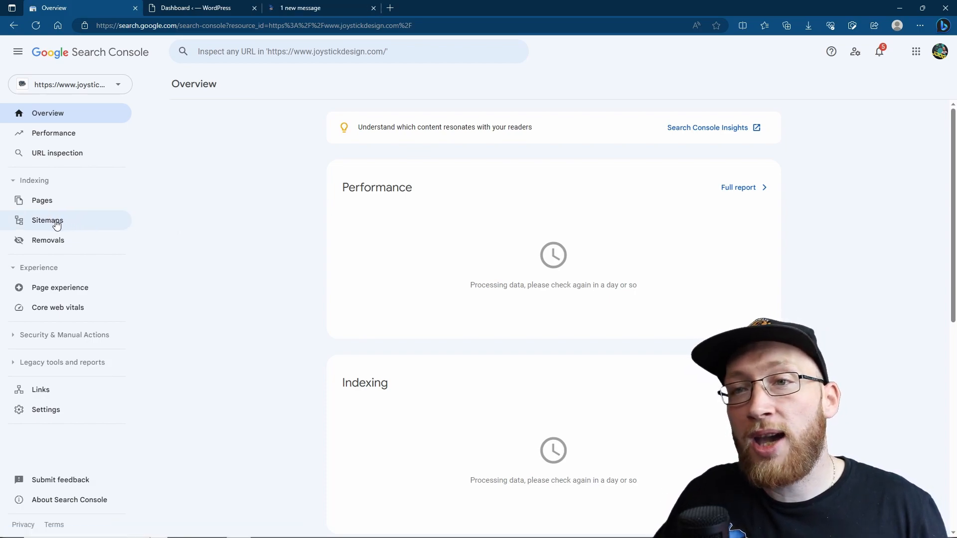
mouse_move(47, 221)
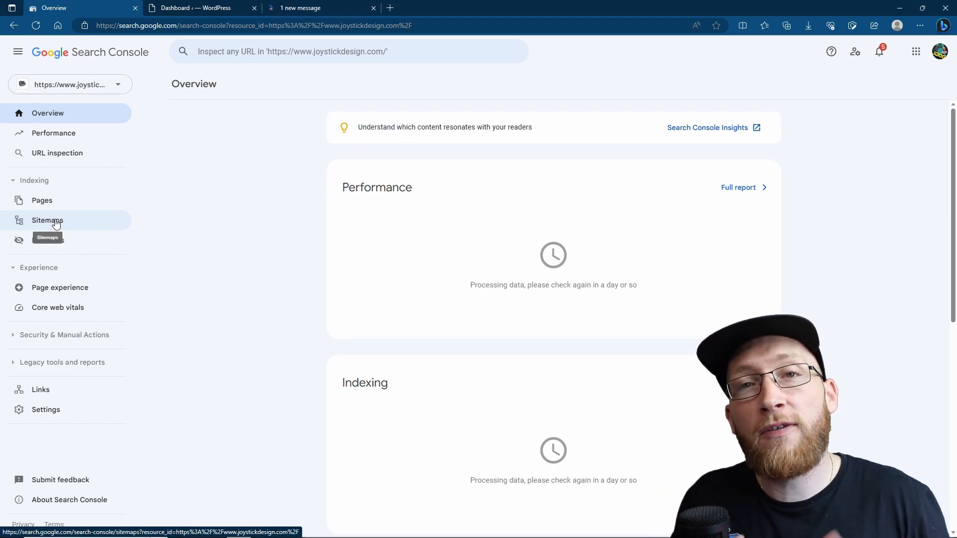
click(195, 7)
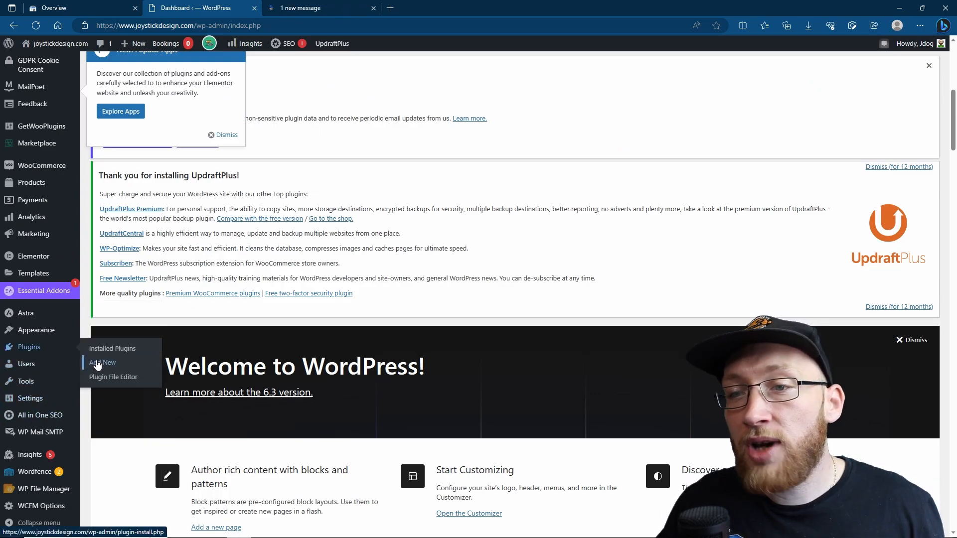
click(102, 363)
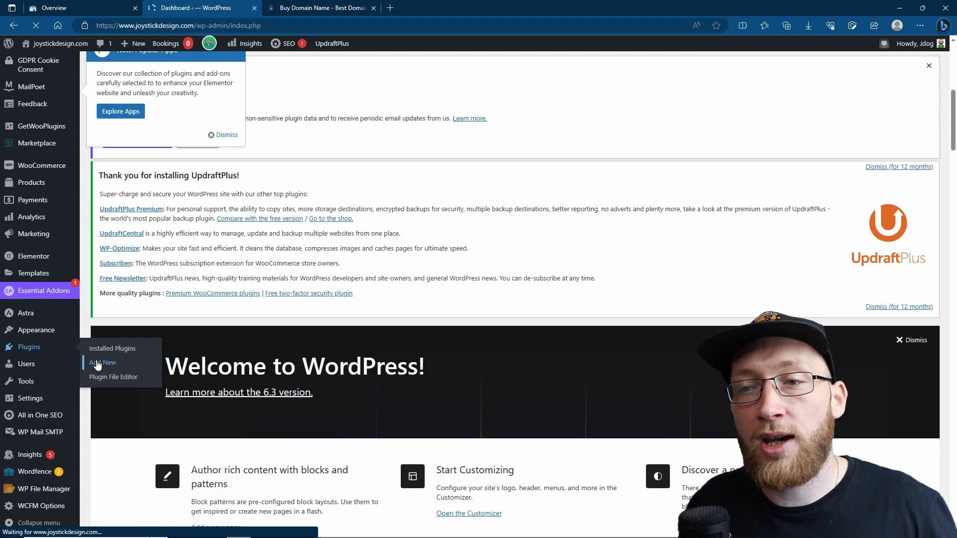
click(101, 363)
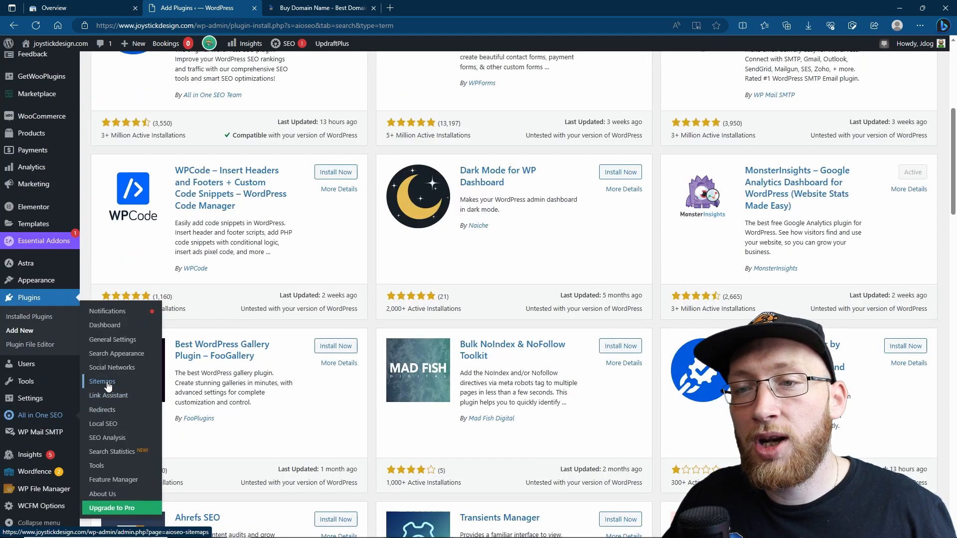
click(101, 382)
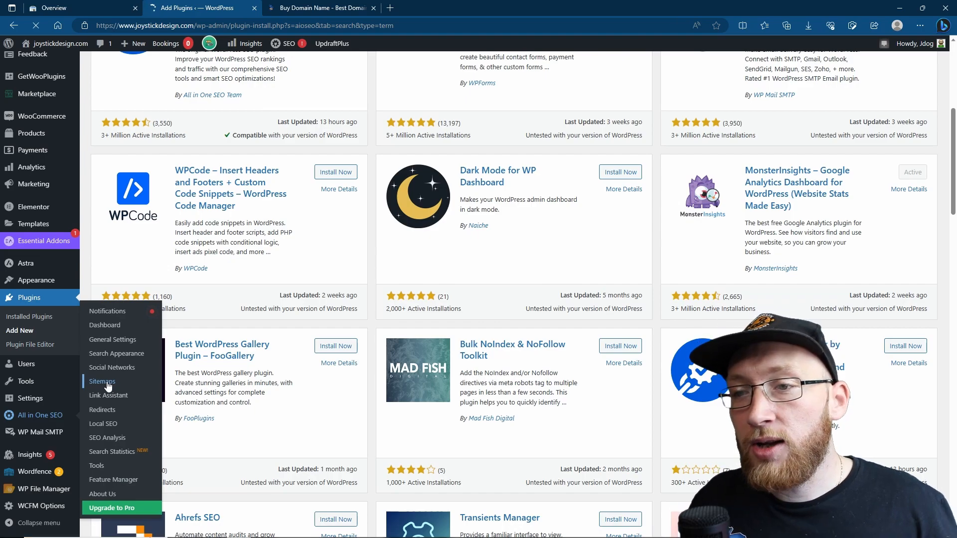
click(101, 381)
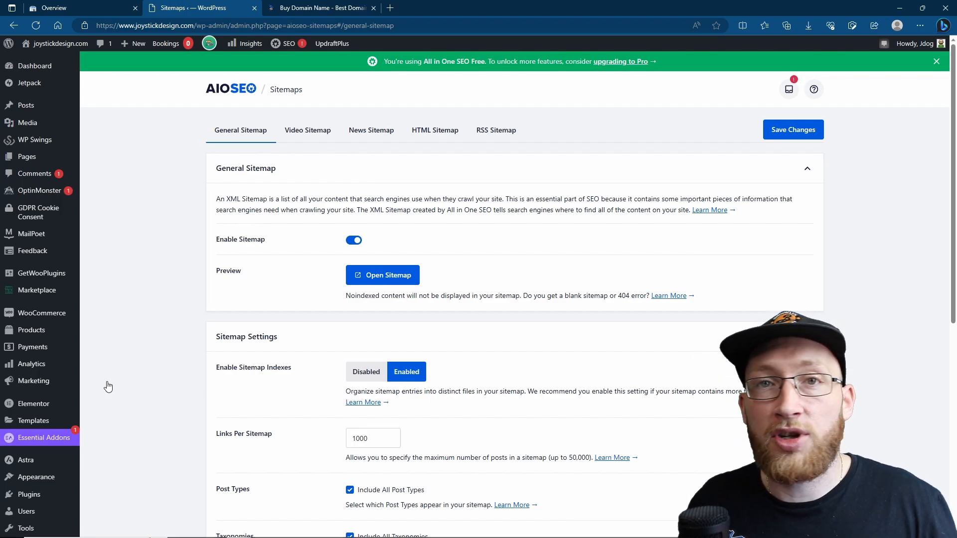
mouse_move(314, 188)
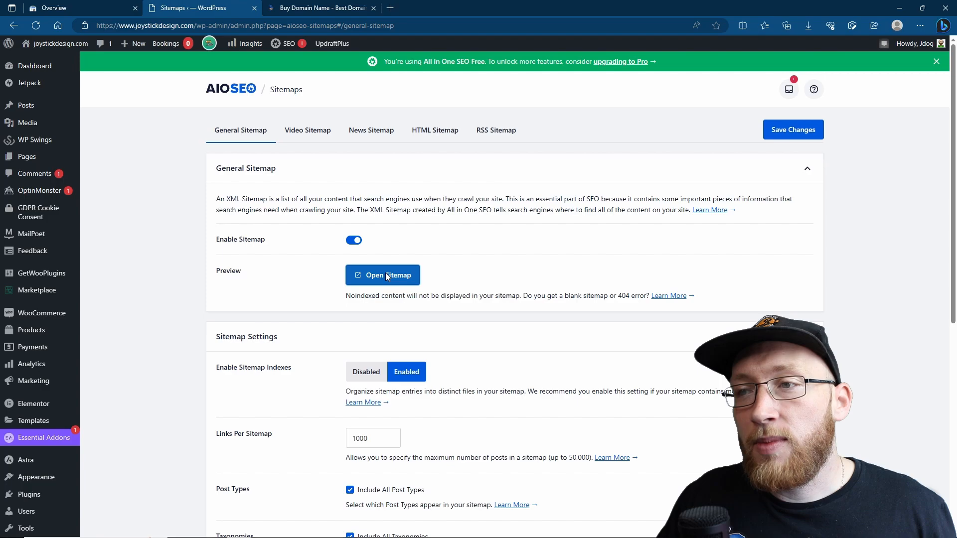
click(382, 275)
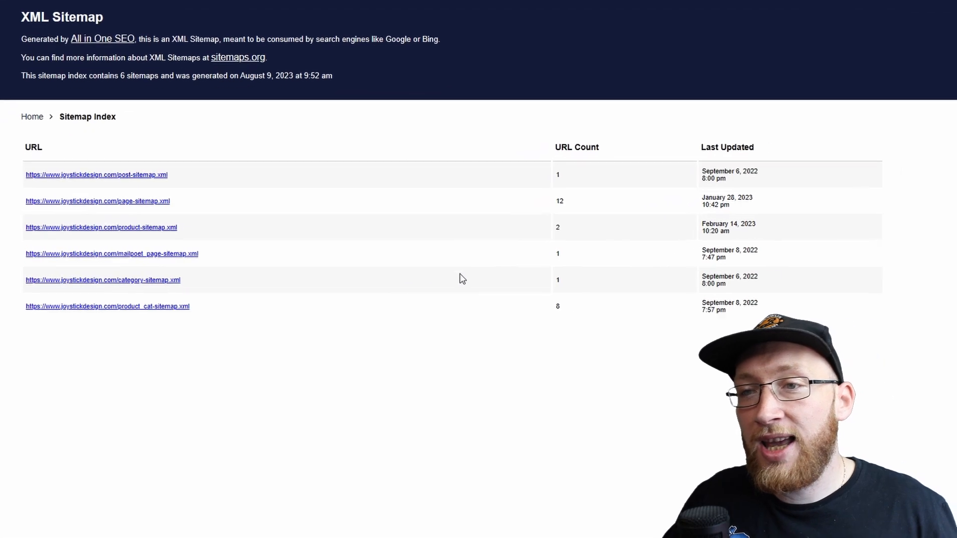
Scroll through the six-sitemap index, then return to the Search Console browser tab
scroll(down, 3)
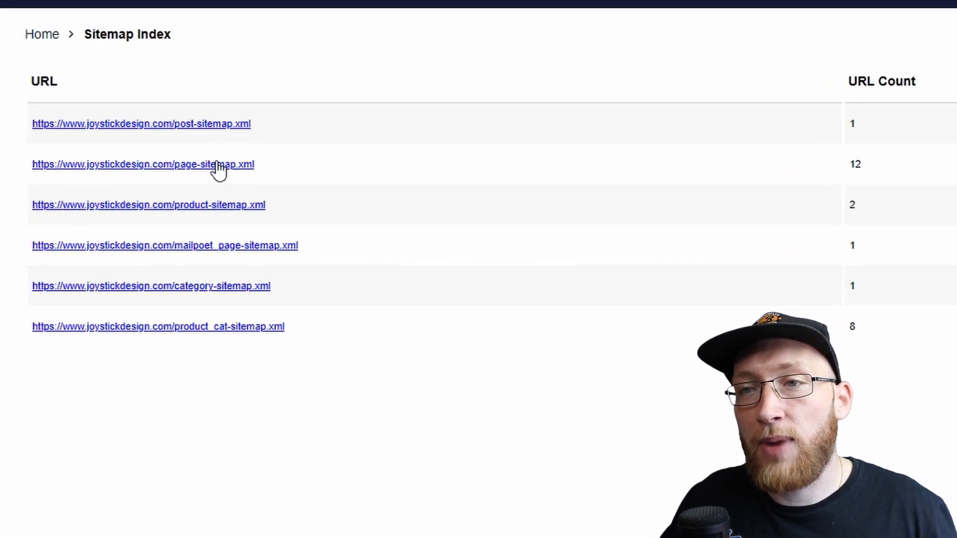
mouse_move(227, 204)
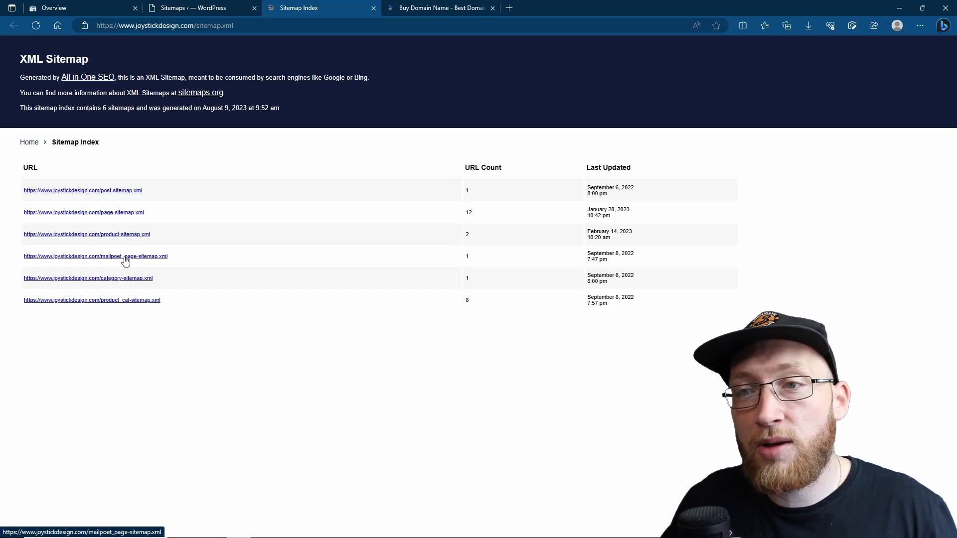
mouse_move(119, 281)
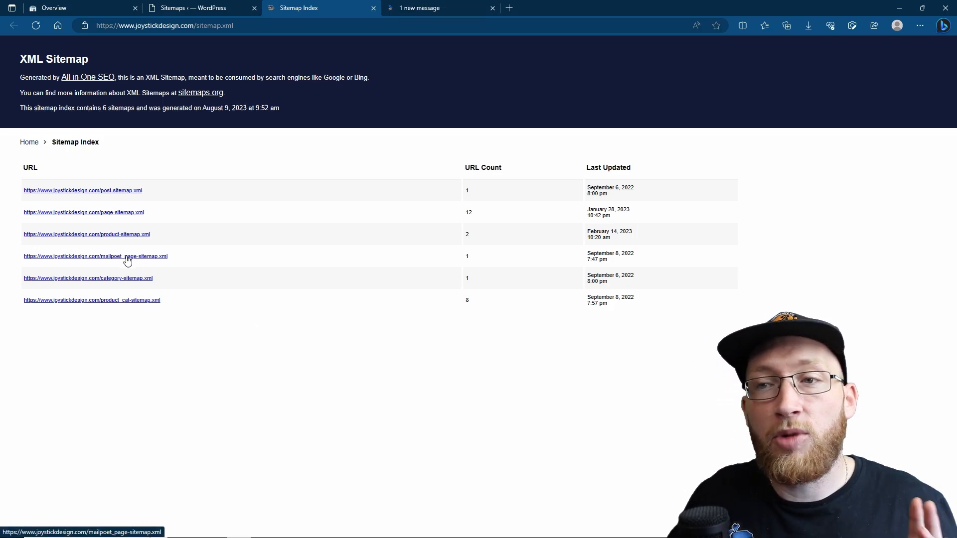
mouse_move(256, 276)
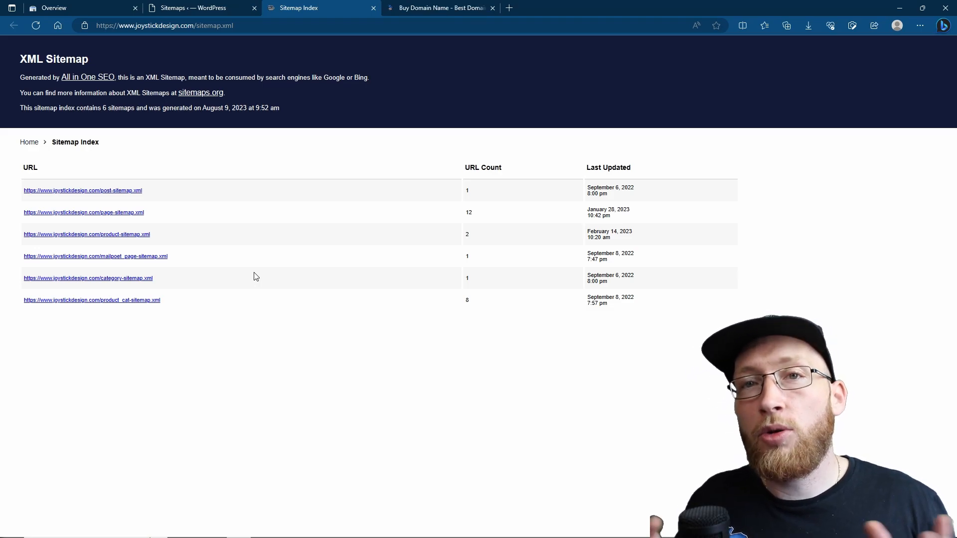
click(79, 7)
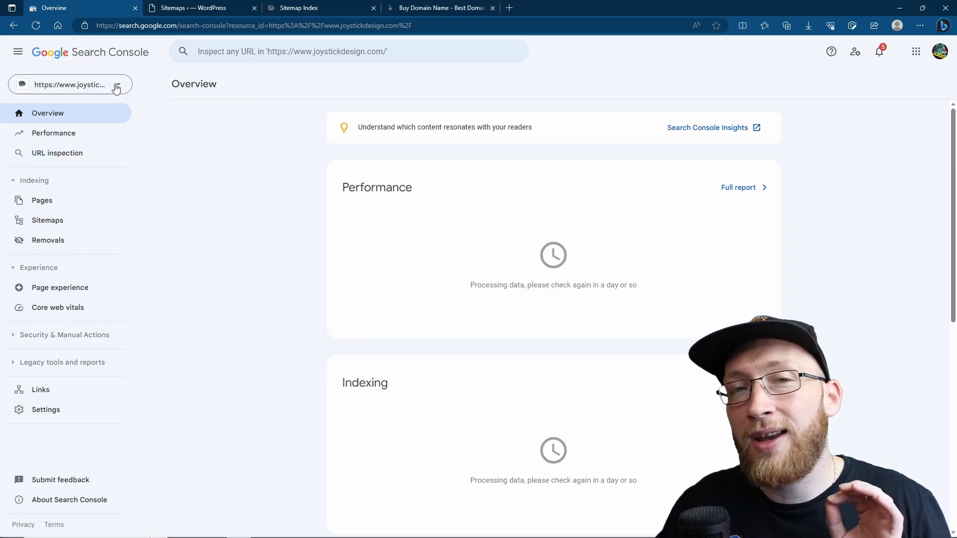
Choose the joystickdesign.com property, view its empty Sitemaps report, and return to the sitemap index
click(116, 84)
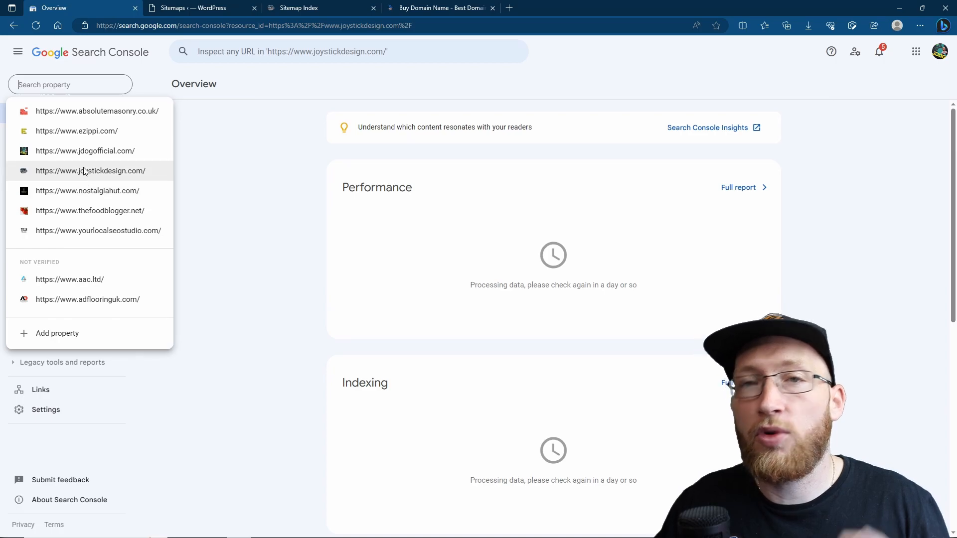
click(90, 170)
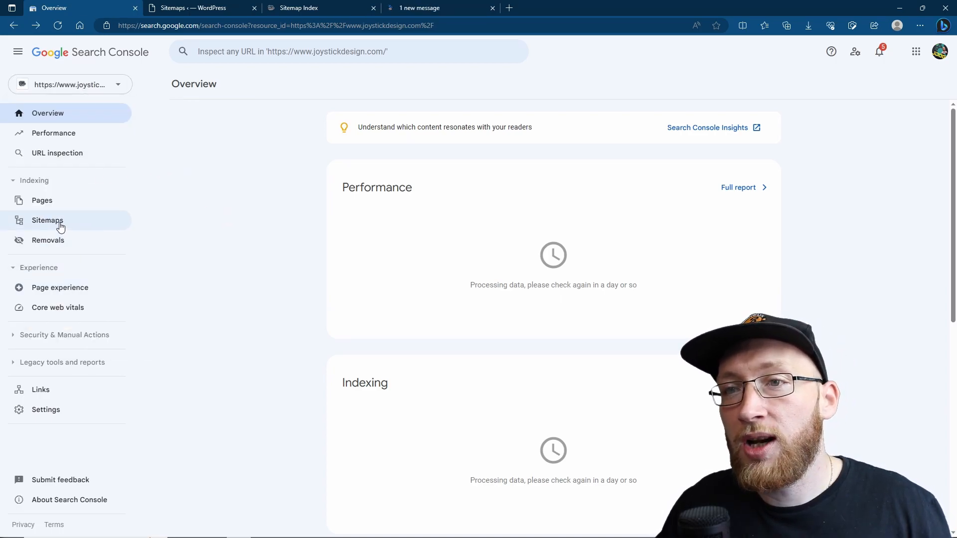
click(47, 221)
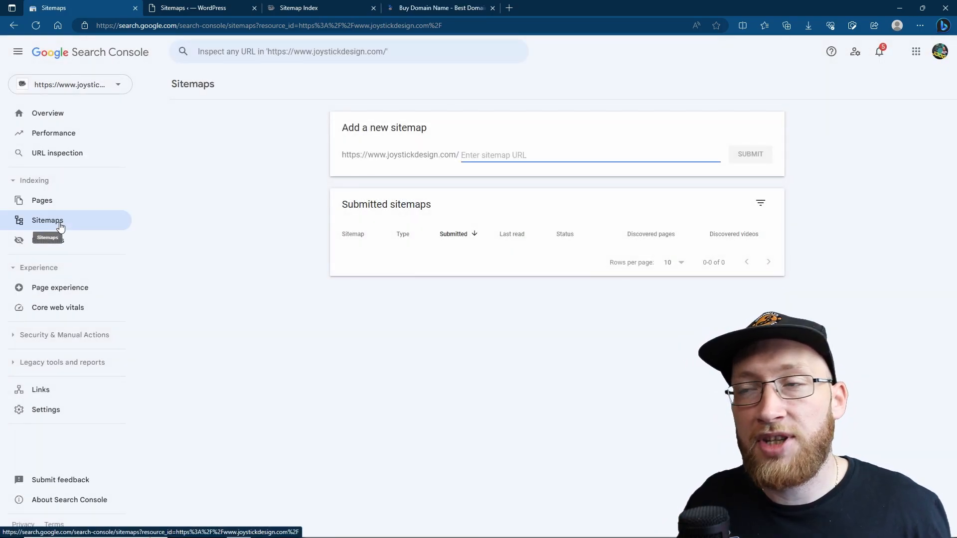
mouse_move(352, 150)
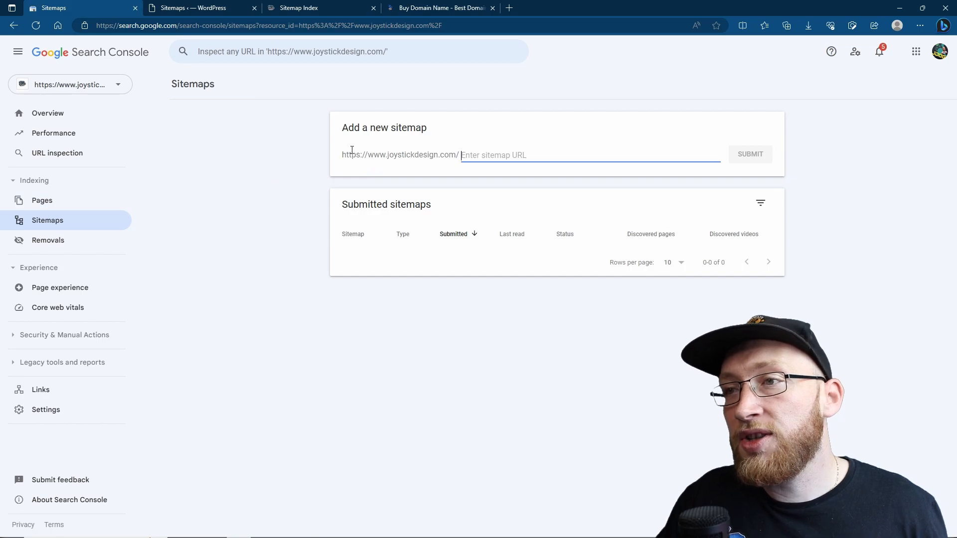
double_click(400, 154)
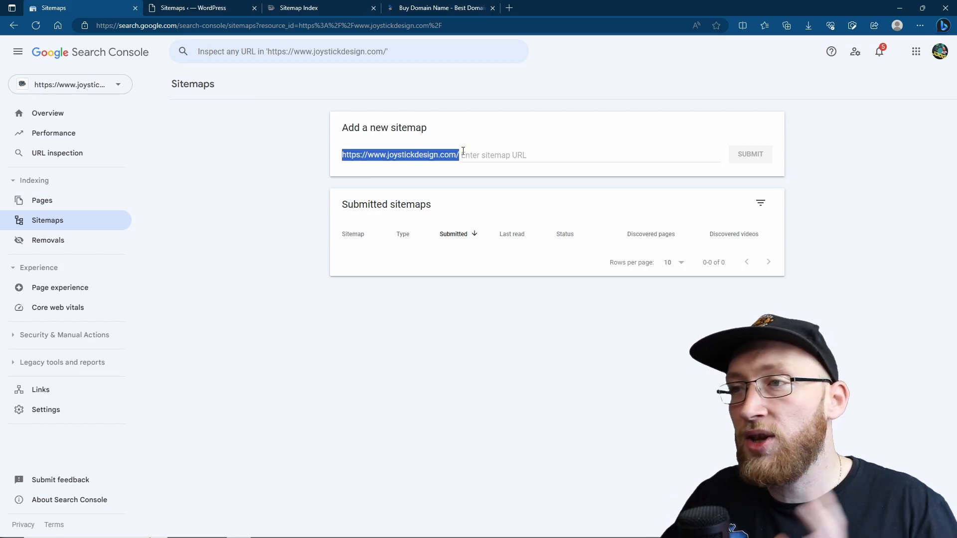
click(299, 8)
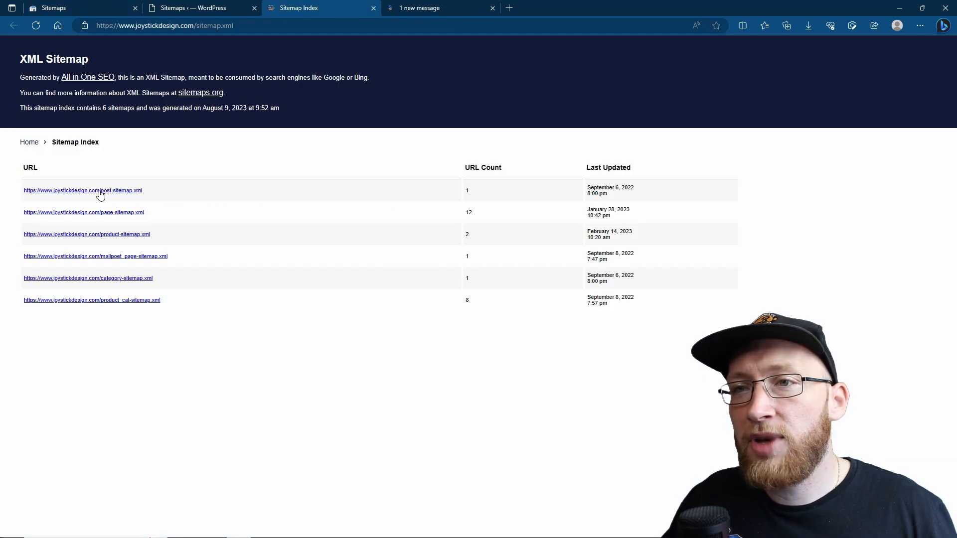
Copy post-sitemap.xml from its address and submit it as a new sitemap in Search Console
click(82, 190)
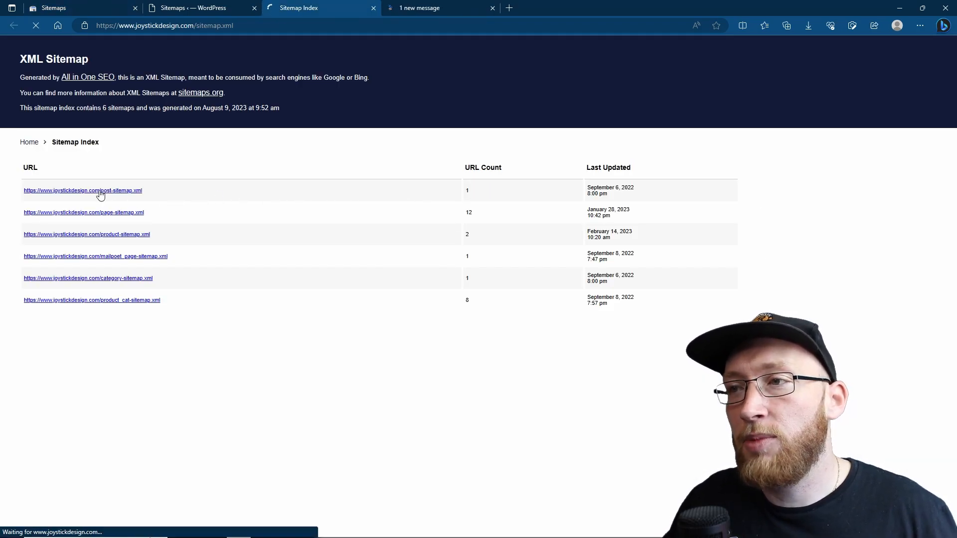
click(82, 190)
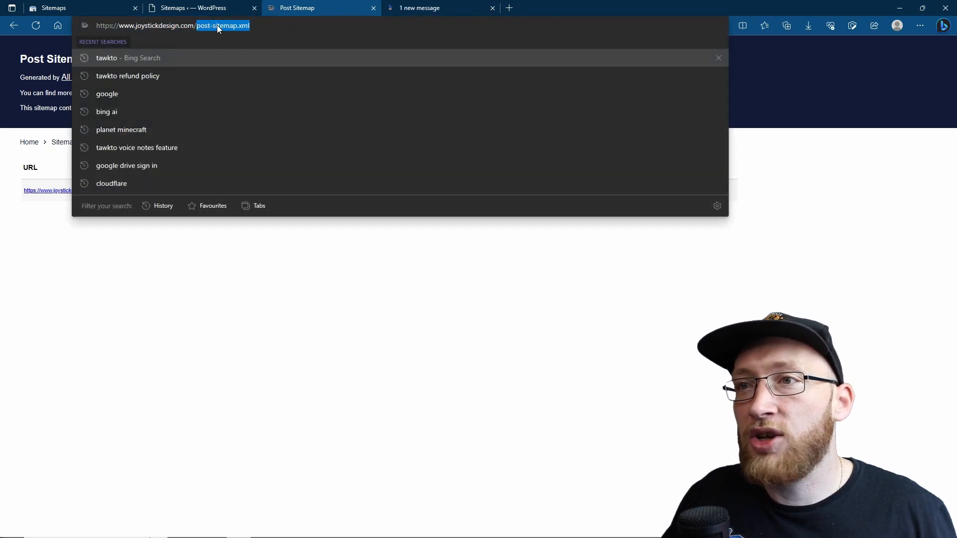
right_click(222, 26)
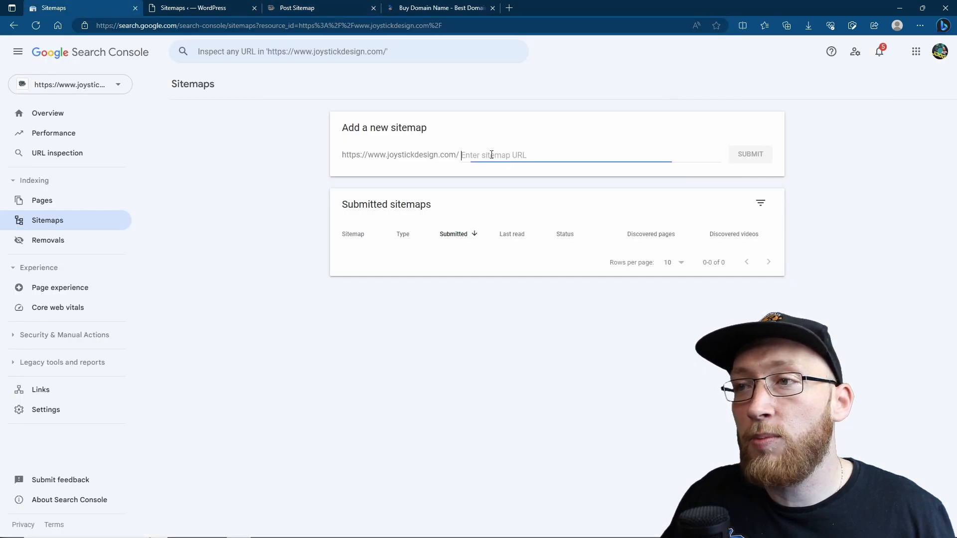
click(750, 153)
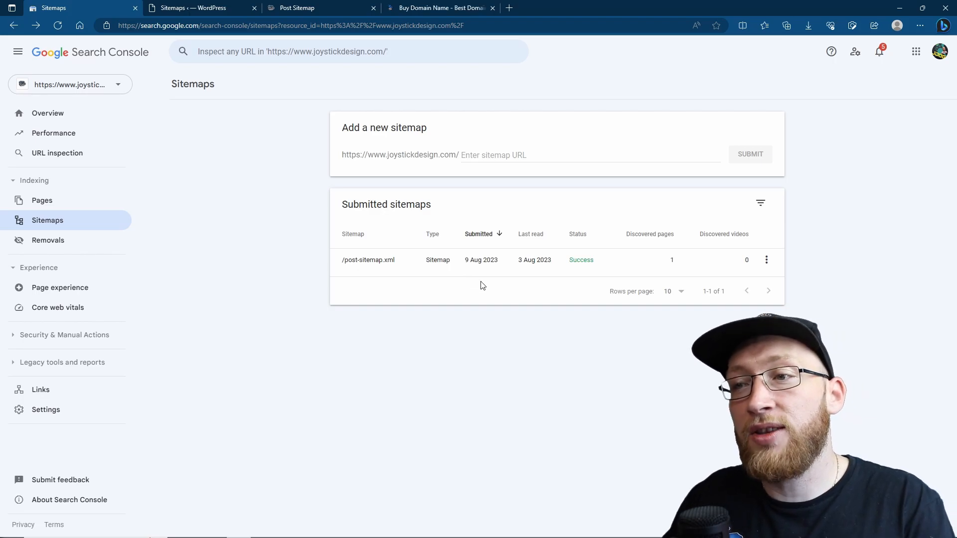
click(317, 8)
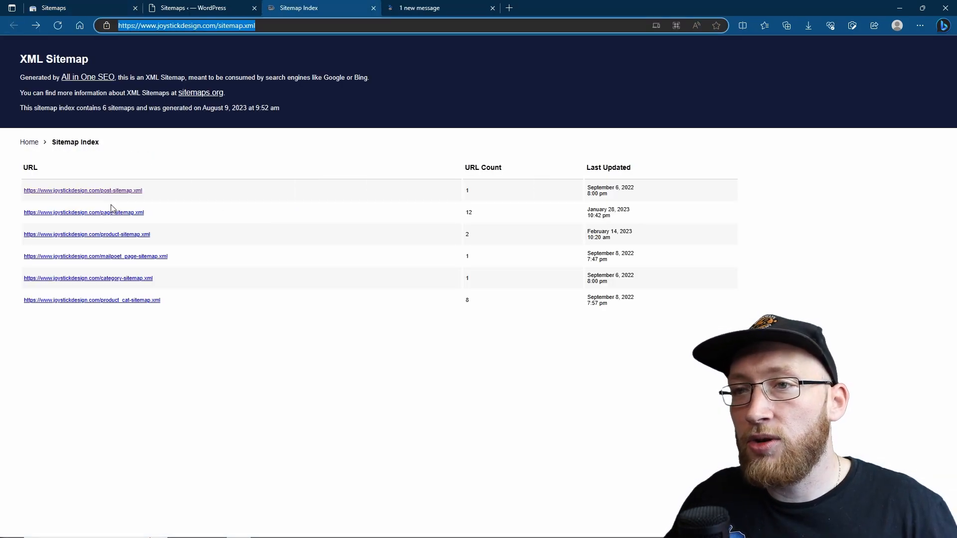
Submit page-sitemap.xml as a new sitemap, acknowledge the success message, and return to the index
click(83, 212)
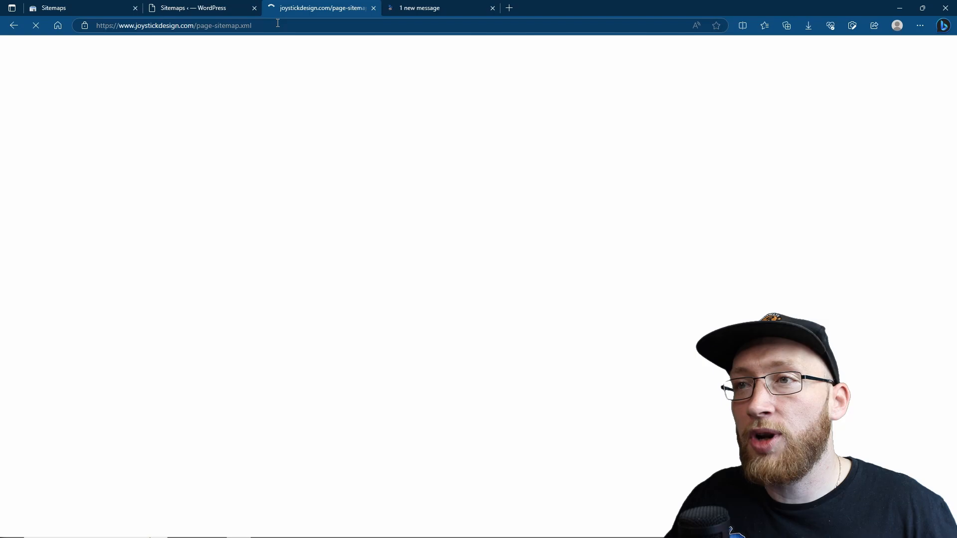
click(202, 24)
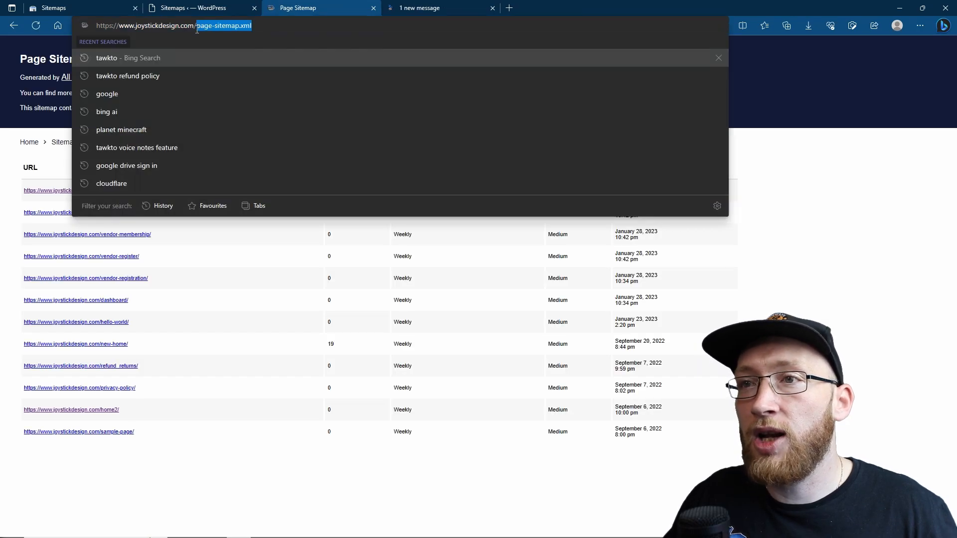
mouse_move(275, 117)
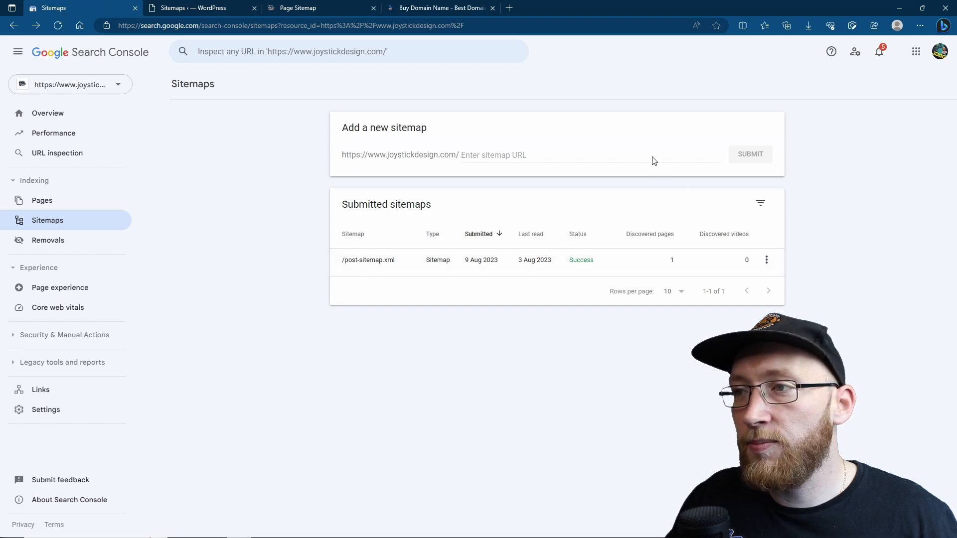
text(page-sitemap.xml)
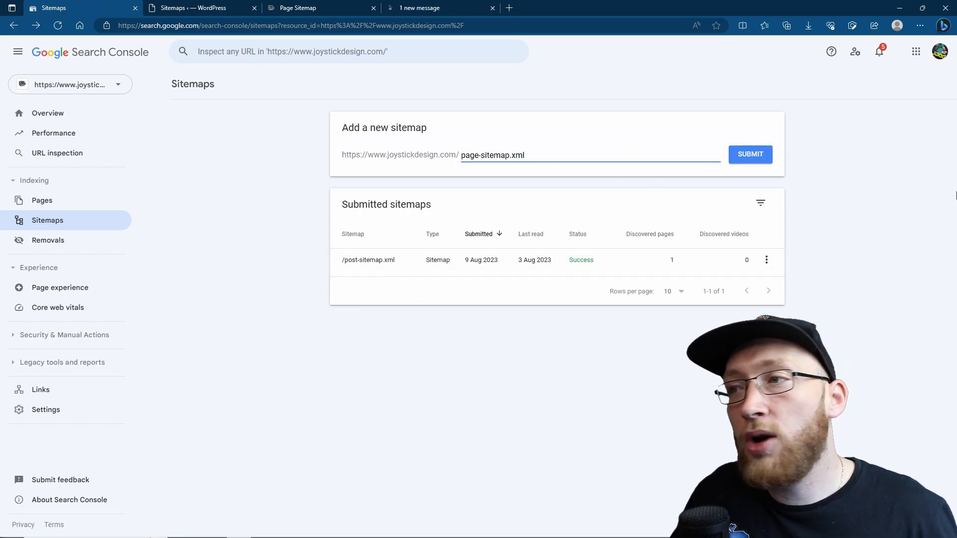
click(750, 153)
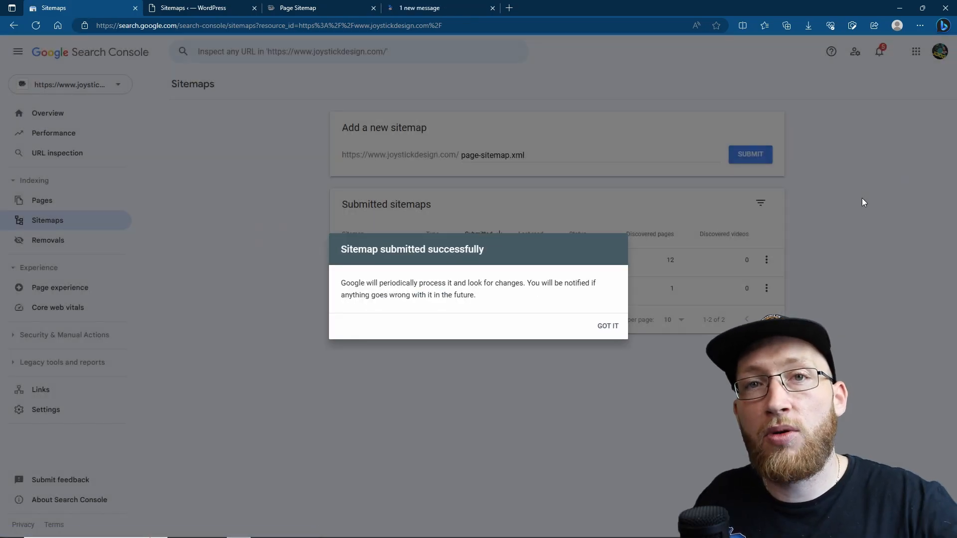
click(607, 325)
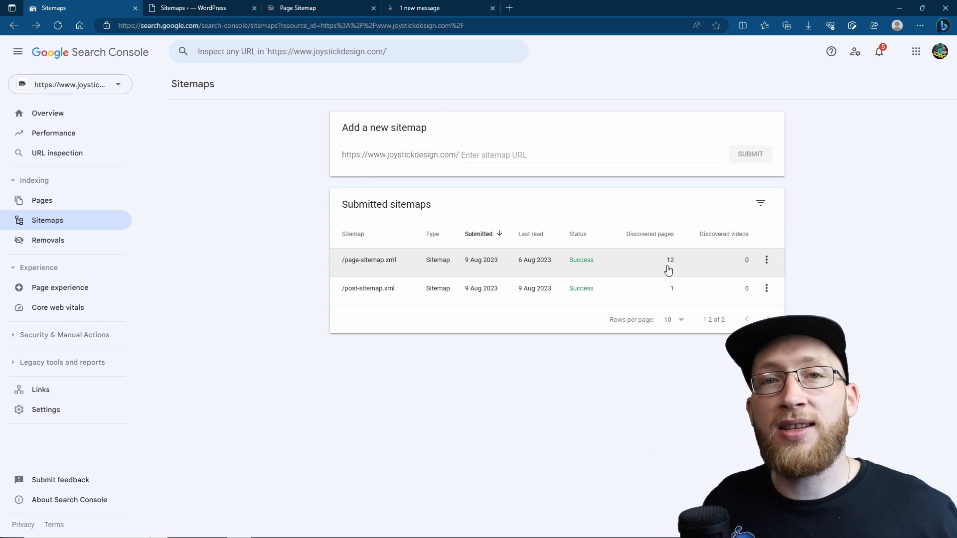
click(317, 8)
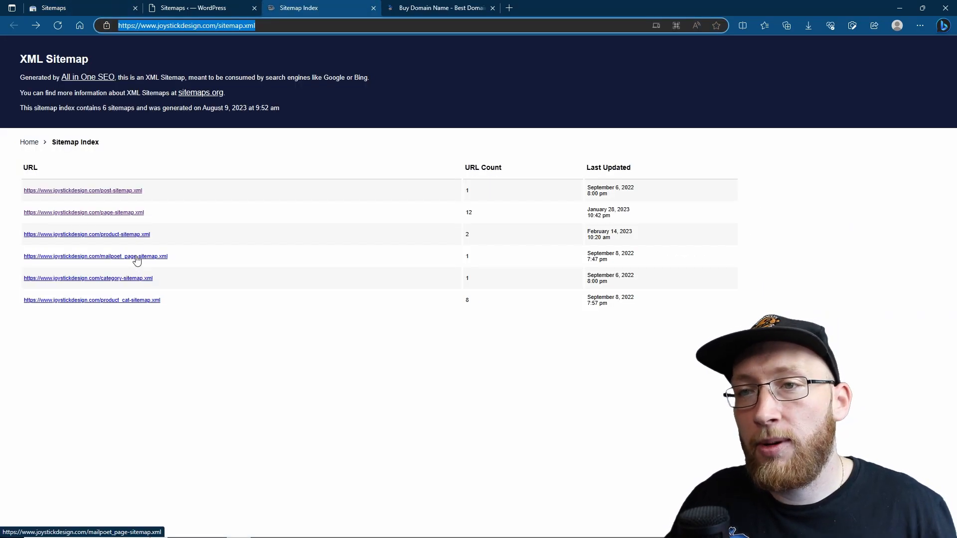
mouse_move(135, 238)
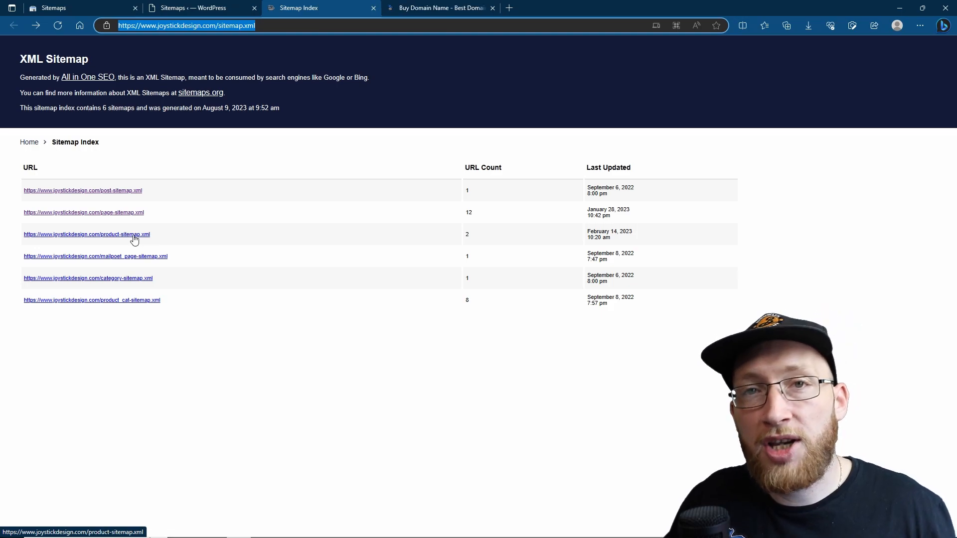
mouse_move(124, 308)
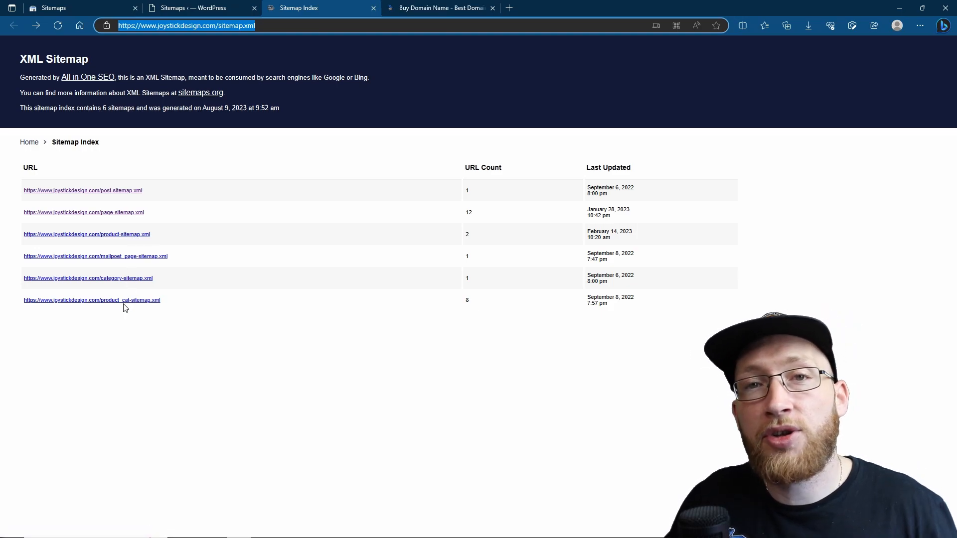